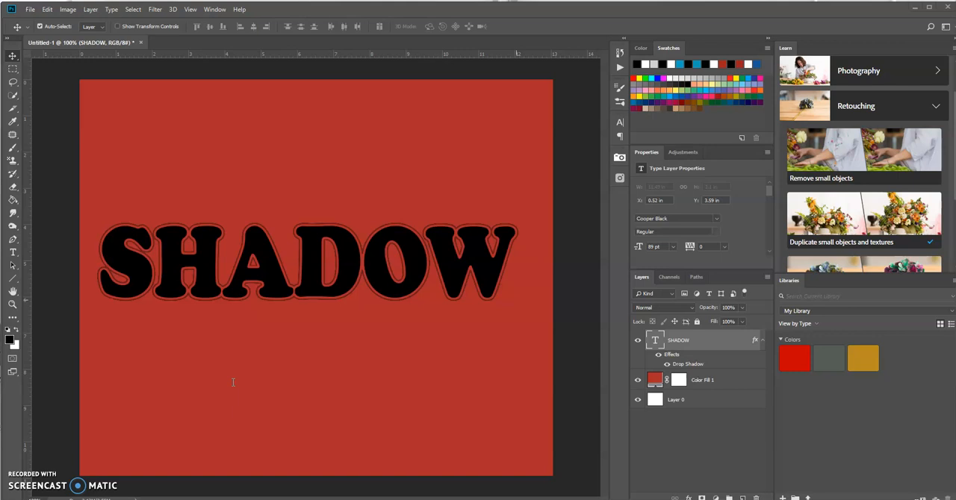
pyautogui.moveTo(293, 300)
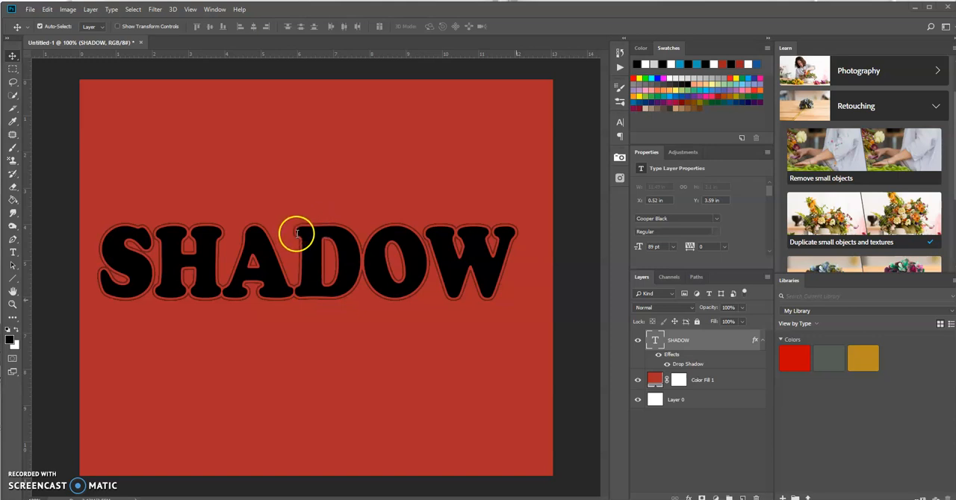
pyautogui.moveTo(363, 260)
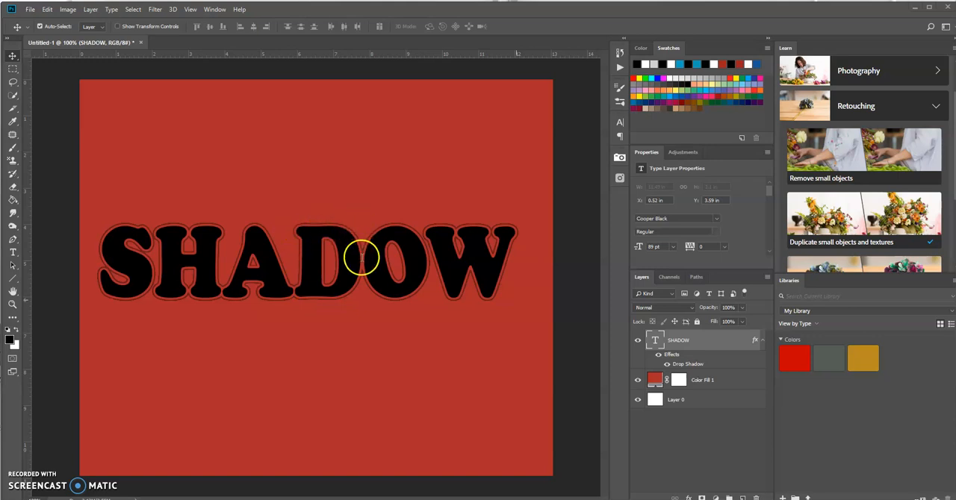
pyautogui.moveTo(292, 278)
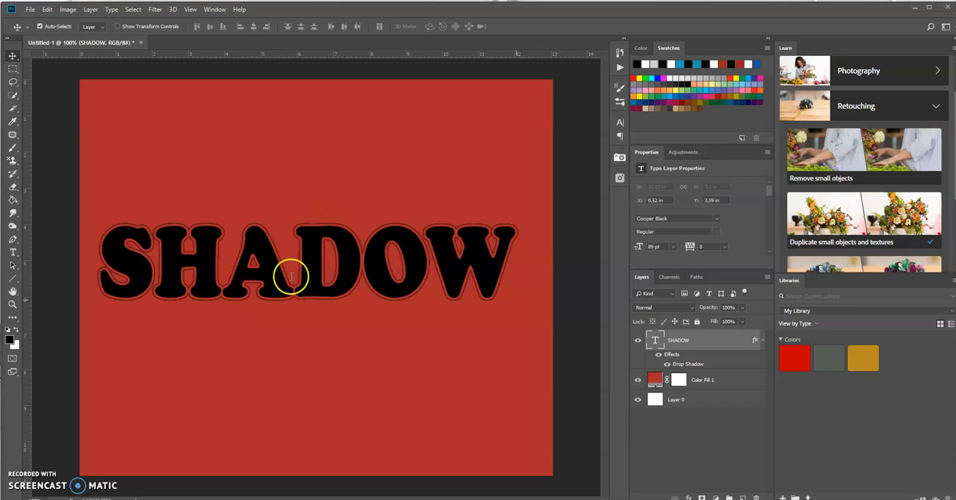
pyautogui.moveTo(258, 228)
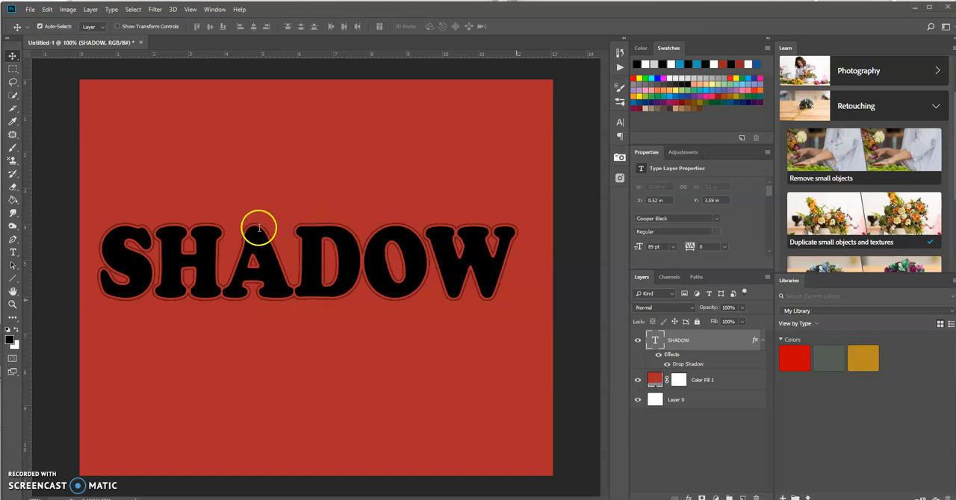
pyautogui.moveTo(231, 257)
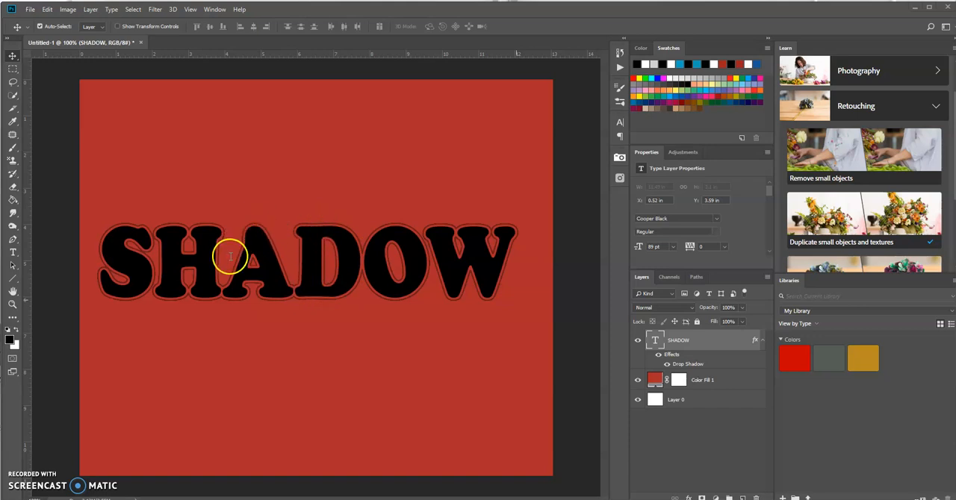
pyautogui.moveTo(299, 271)
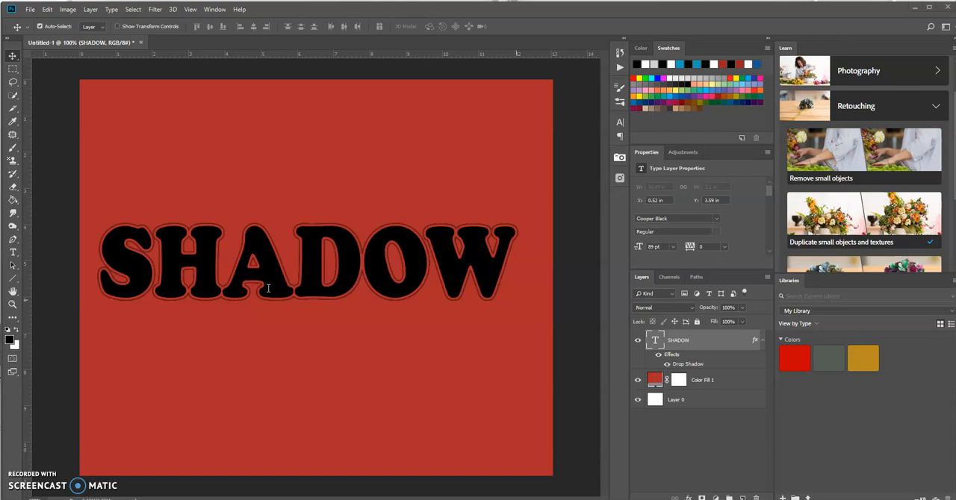
pyautogui.moveTo(291, 239)
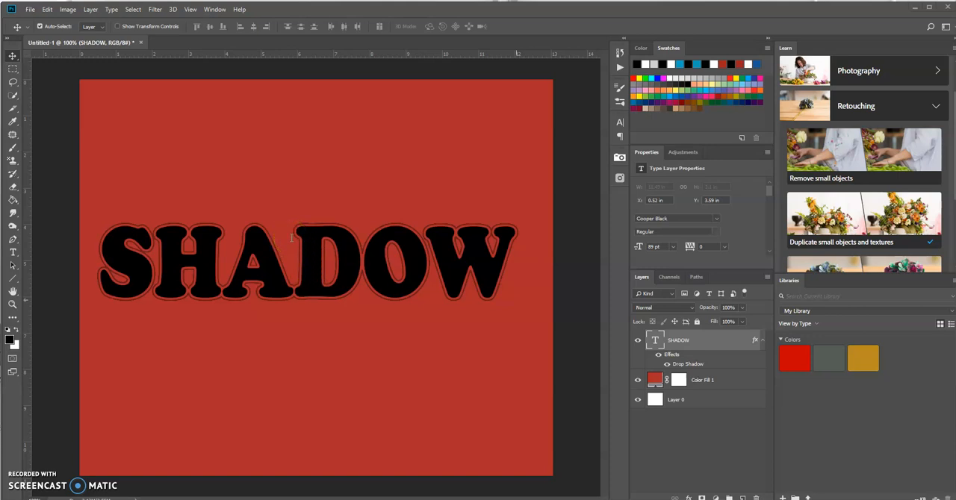
pyautogui.moveTo(485, 294)
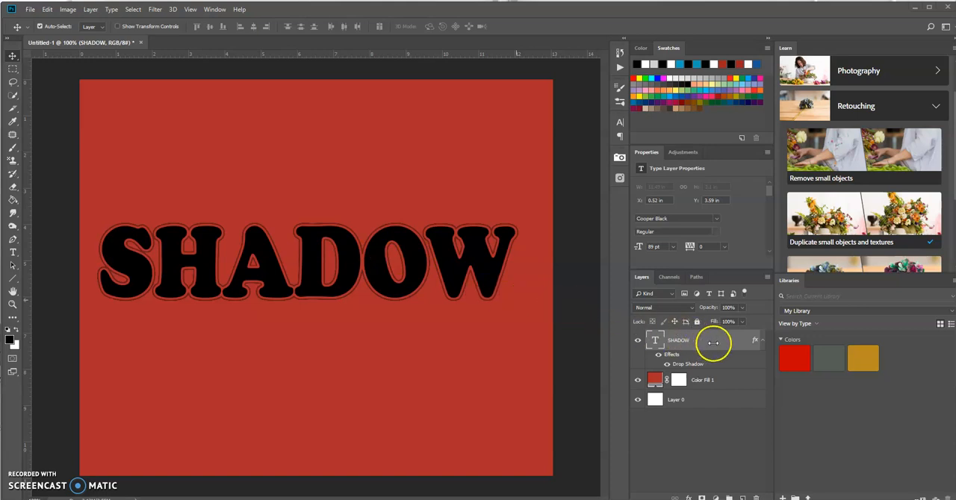
pyautogui.moveTo(721, 341)
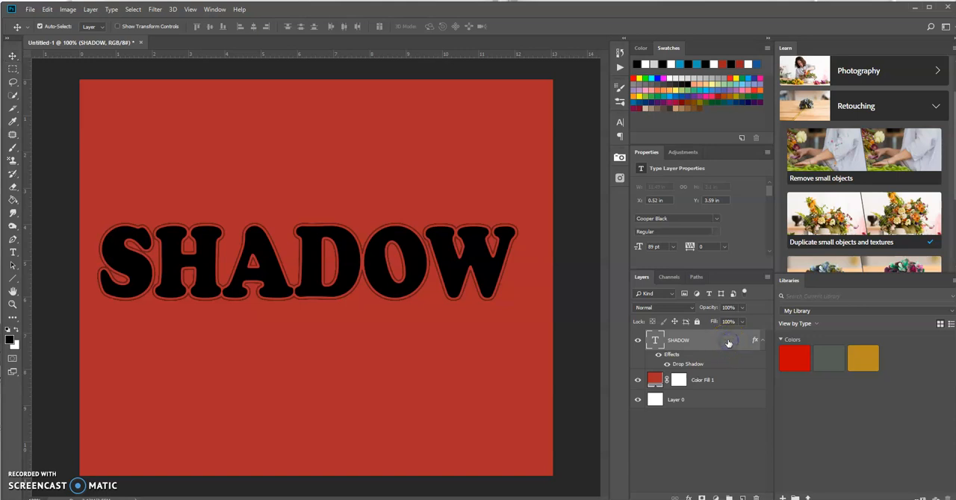
# Step: Open the SHADOW layer's Layer Style and show its Drop Shadow settings
pyautogui.doubleClick(688, 364)
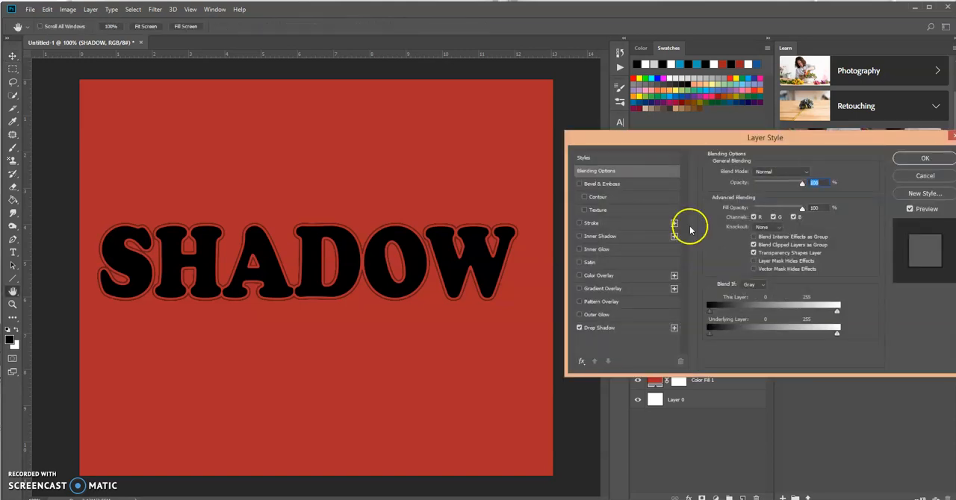
pyautogui.click(599, 328)
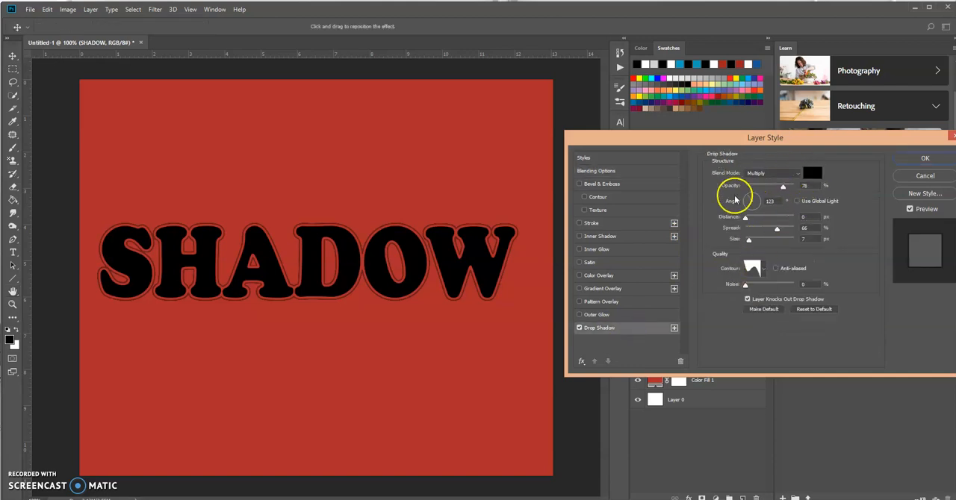
pyautogui.moveTo(715, 304)
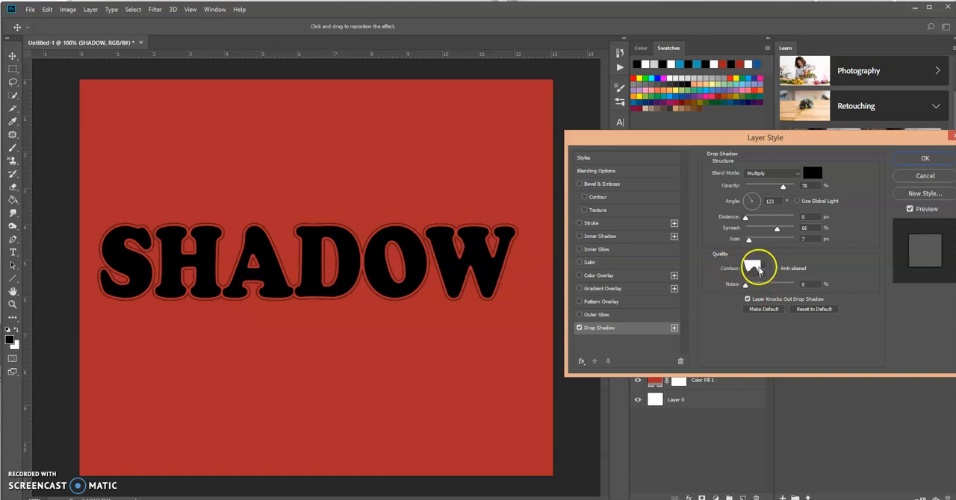
pyautogui.click(757, 268)
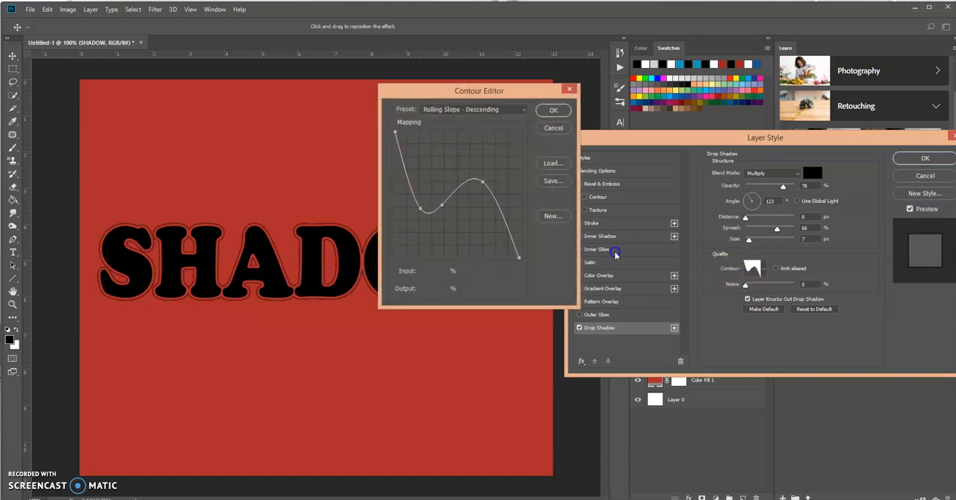
pyautogui.click(523, 110)
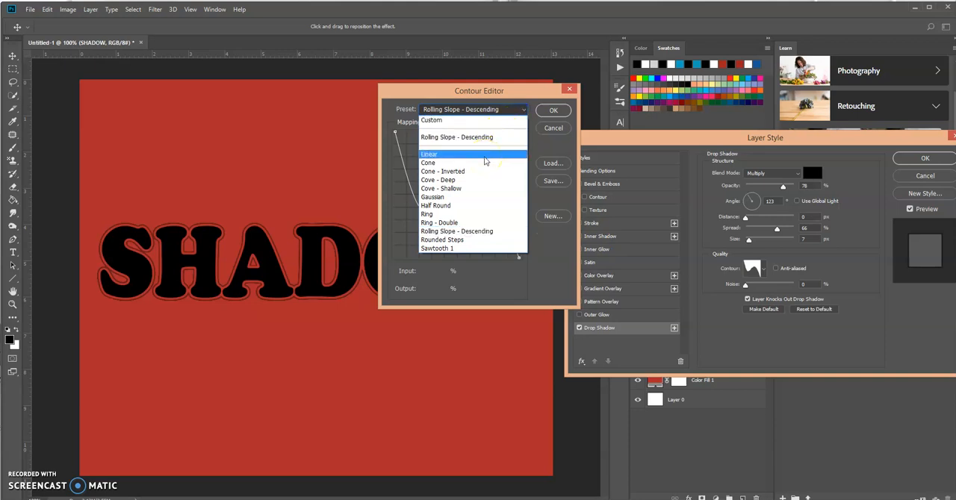
pyautogui.click(429, 154)
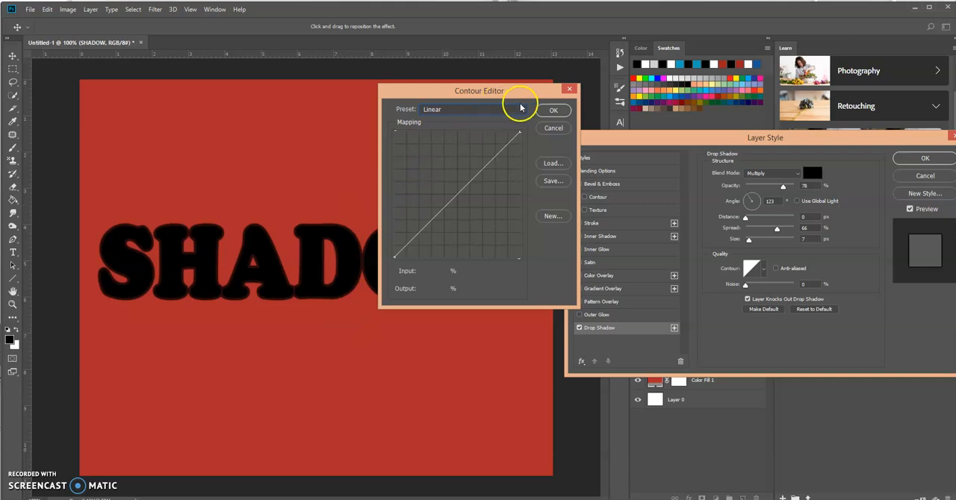
pyautogui.click(523, 109)
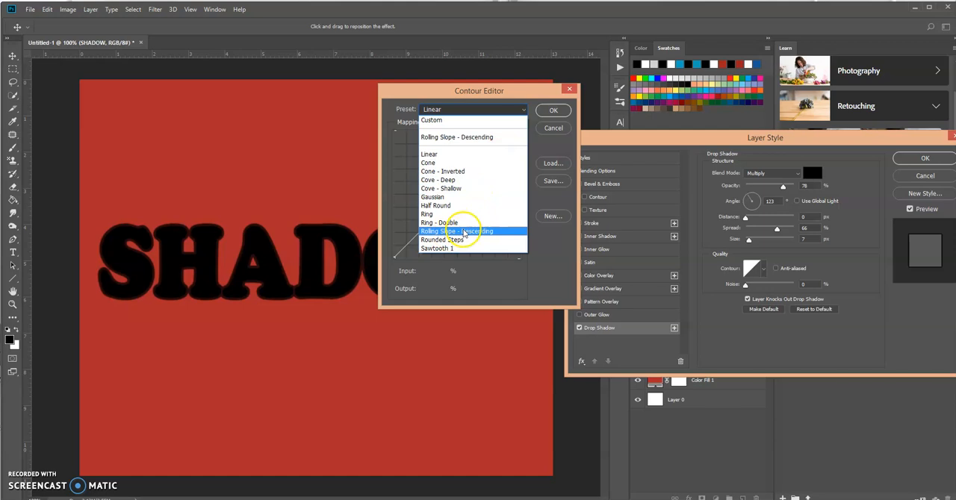
pyautogui.click(458, 231)
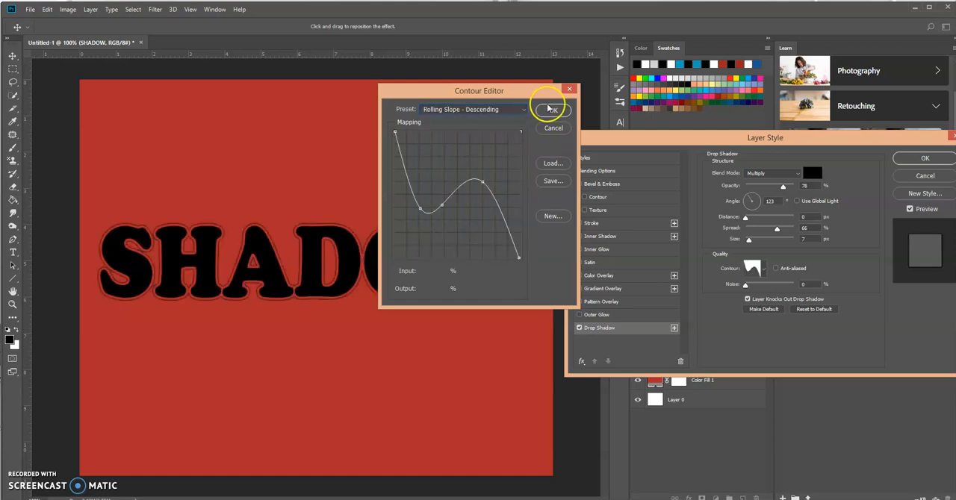
pyautogui.click(552, 110)
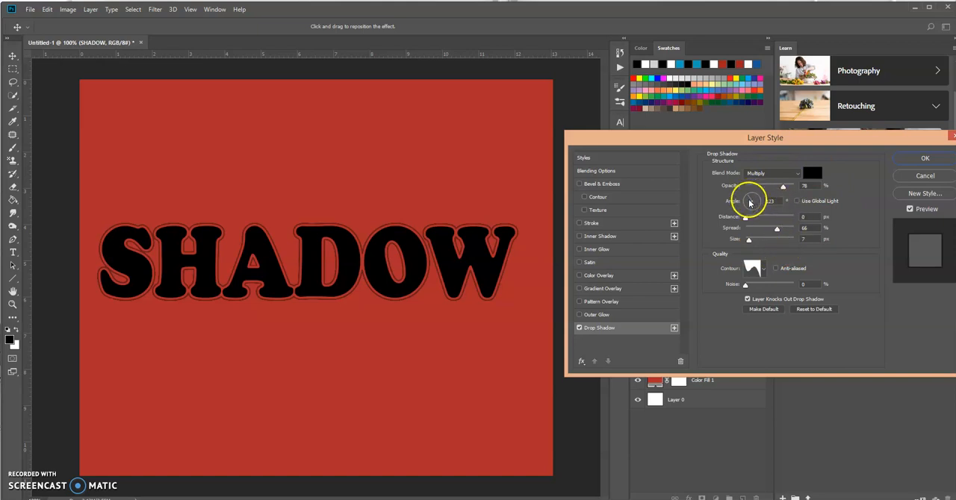
# Step: Experiment with drop shadow angle and distance, pulling the shadow tight to the letters
pyautogui.moveTo(751, 200); pyautogui.dragTo(749, 202)
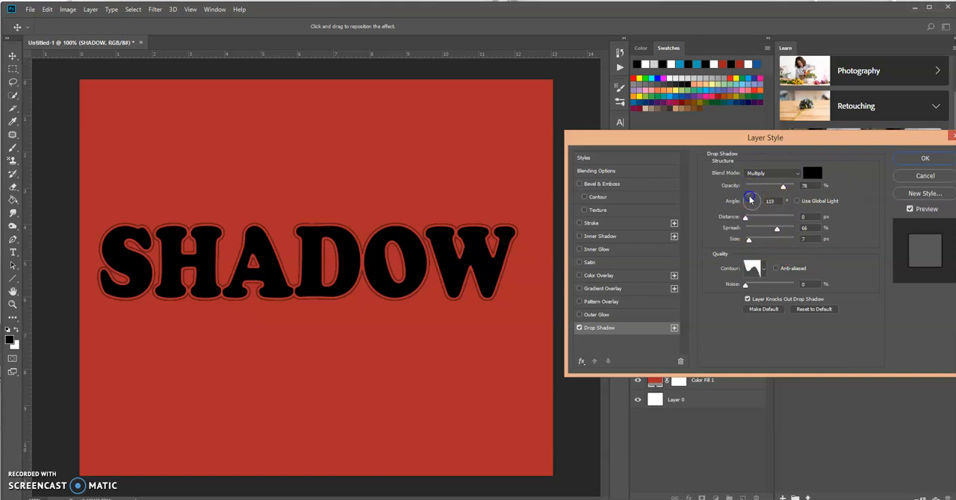
pyautogui.moveTo(752, 200); pyautogui.dragTo(758, 203)
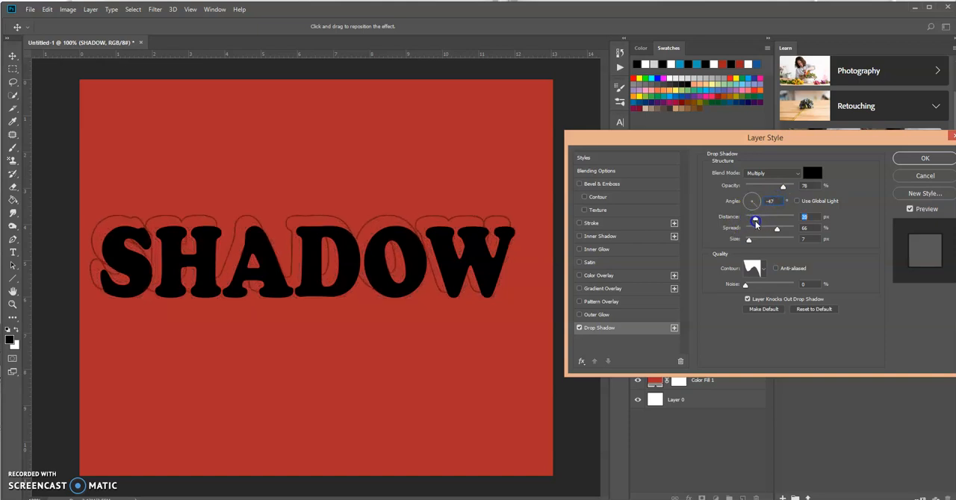
pyautogui.moveTo(753, 228); pyautogui.dragTo(764, 228)
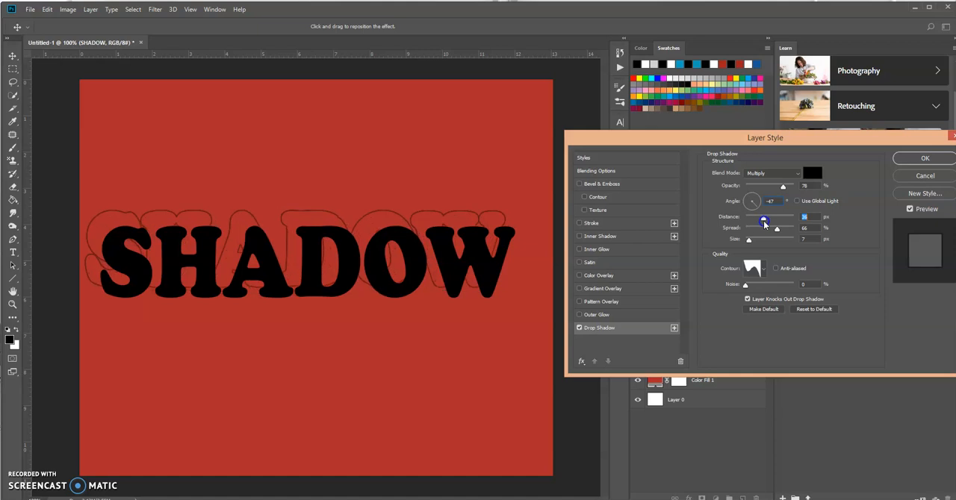
pyautogui.moveTo(764, 222); pyautogui.dragTo(752, 222)
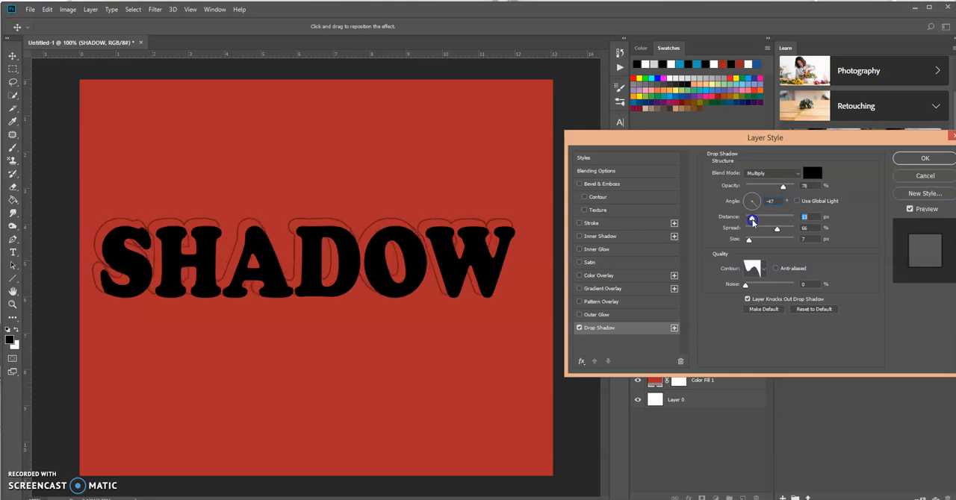
pyautogui.moveTo(777, 217); pyautogui.dragTo(748, 217)
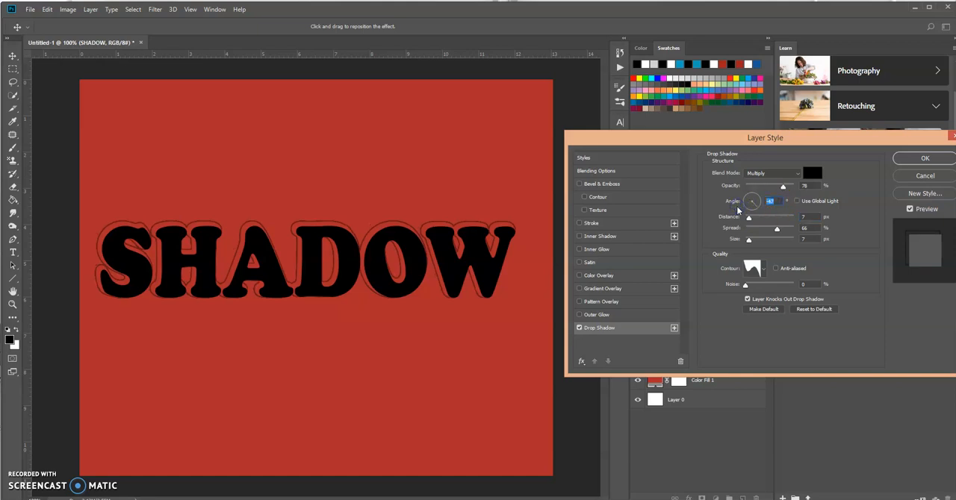
# Step: Swing the shadow angle to 123° and settle the distance at 16 px
pyautogui.moveTo(755, 196); pyautogui.dragTo(750, 204)
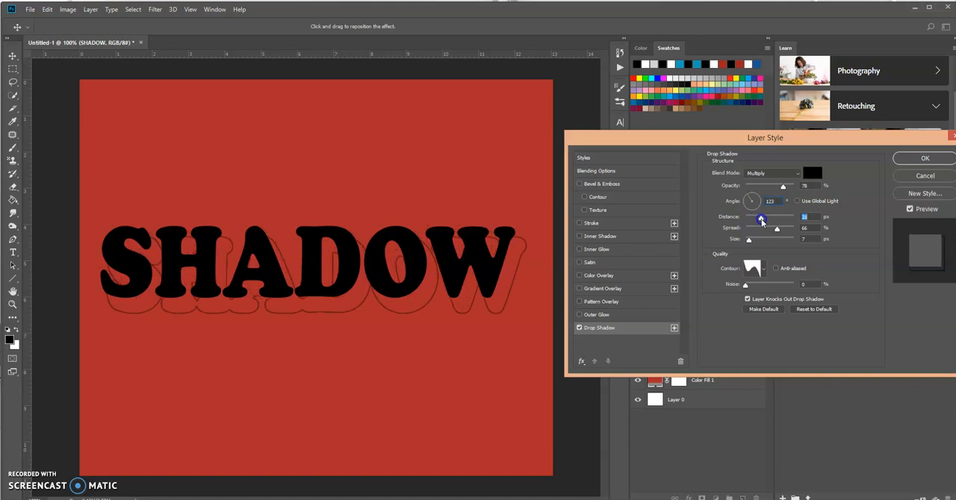
pyautogui.moveTo(760, 217); pyautogui.dragTo(773, 217)
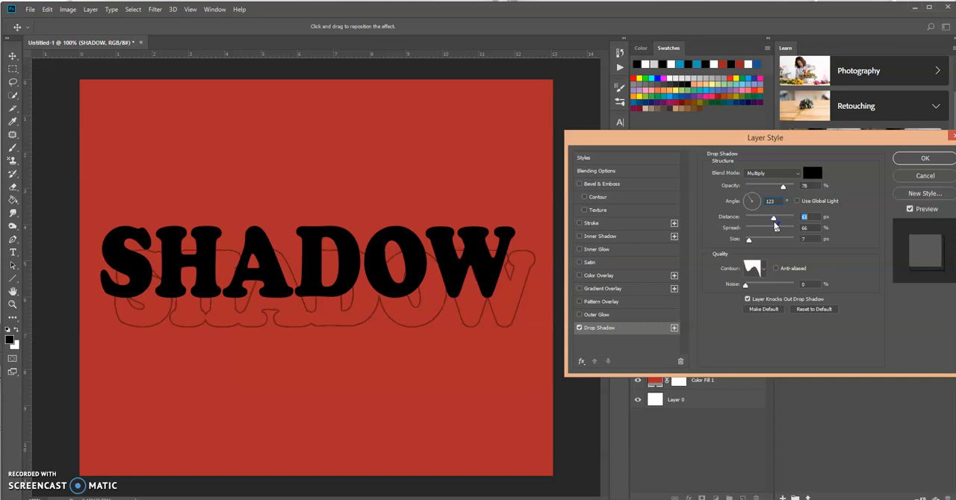
pyautogui.moveTo(774, 218); pyautogui.dragTo(754, 217)
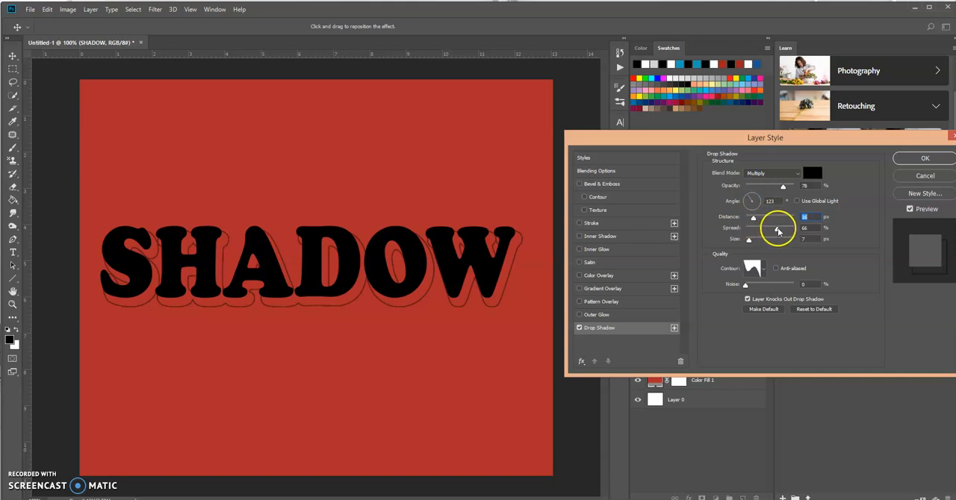
# Step: Try different drop shadow spreads, ending at 71%
pyautogui.moveTo(777, 227); pyautogui.dragTo(751, 228)
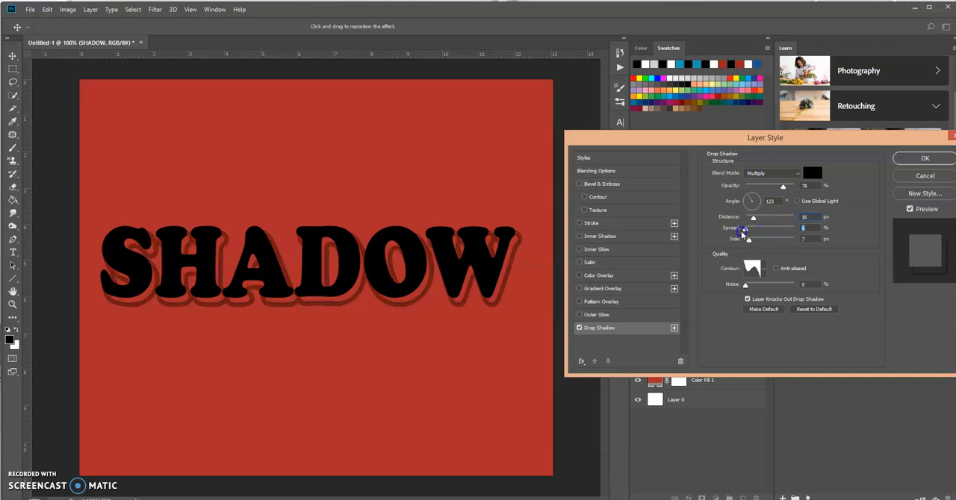
pyautogui.moveTo(745, 229); pyautogui.dragTo(779, 229)
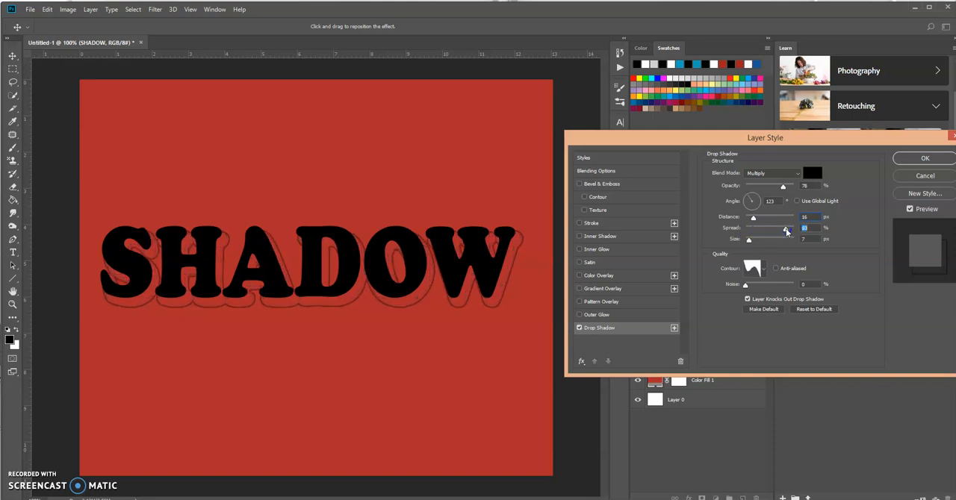
pyautogui.moveTo(784, 229); pyautogui.dragTo(752, 229)
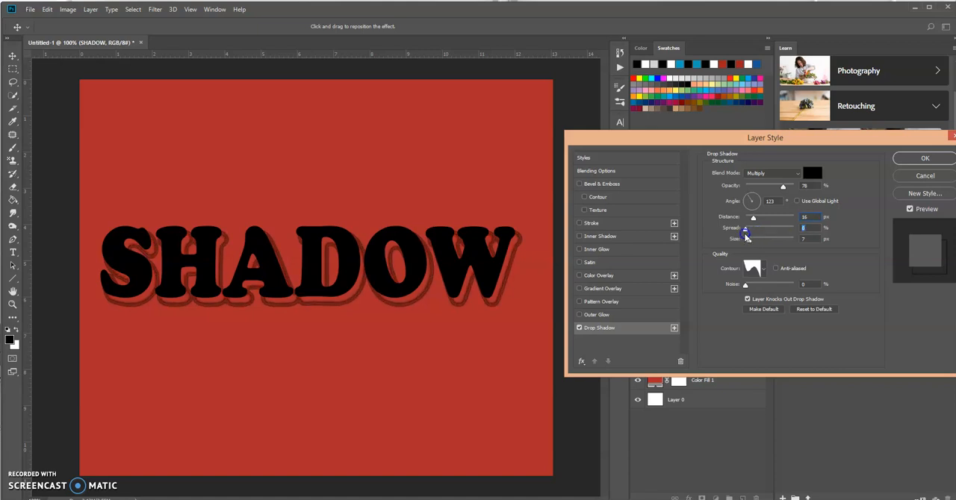
pyautogui.moveTo(745, 228); pyautogui.dragTo(779, 228)
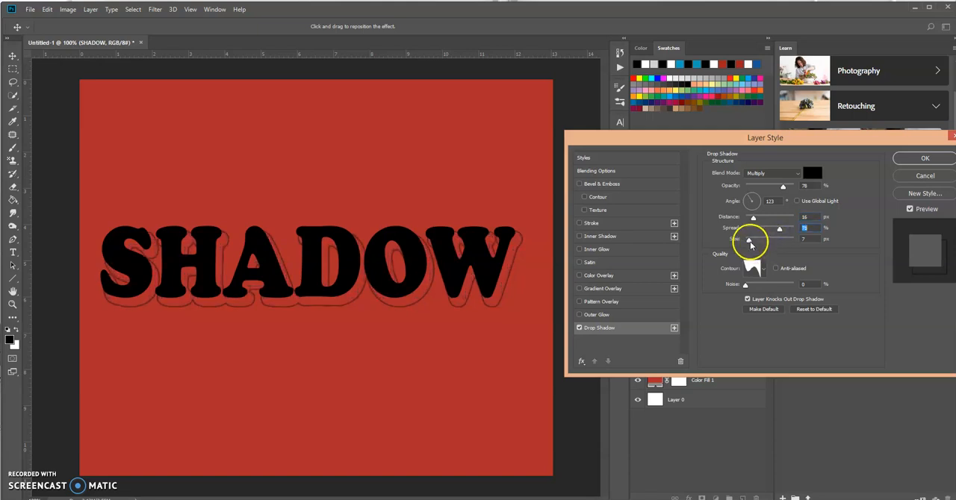
# Step: Shrink the shadow size to 5 px and drag it to 5 px distance at 135°
pyautogui.moveTo(754, 239); pyautogui.dragTo(770, 239)
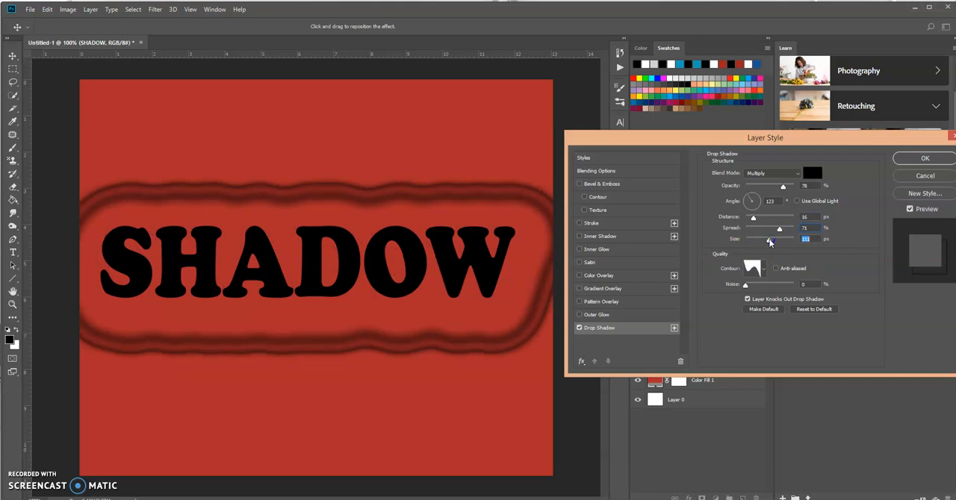
pyautogui.moveTo(769, 239); pyautogui.dragTo(752, 239)
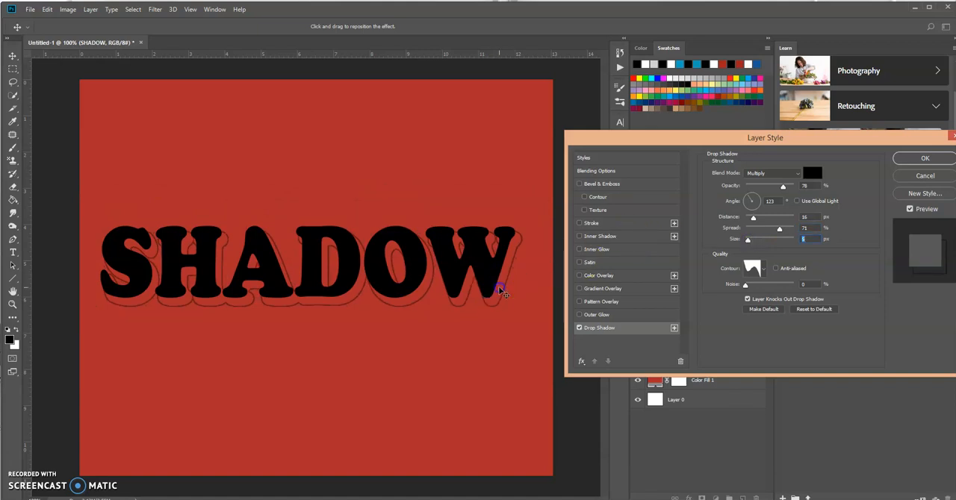
pyautogui.moveTo(515, 291); pyautogui.dragTo(501, 280)
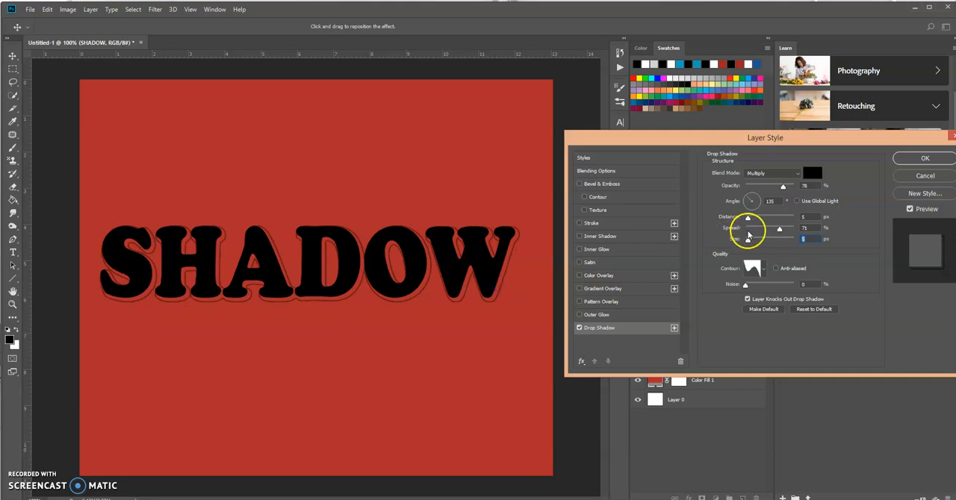
pyautogui.click(754, 268)
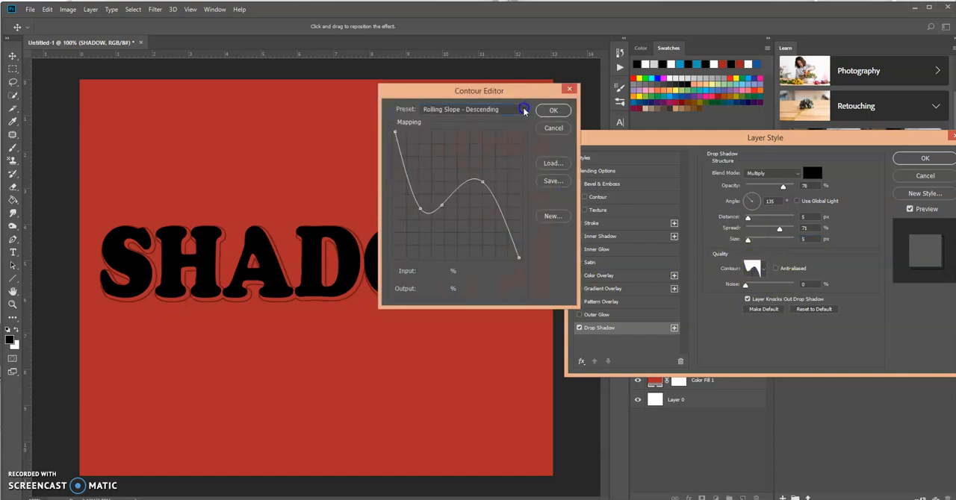
pyautogui.click(523, 109)
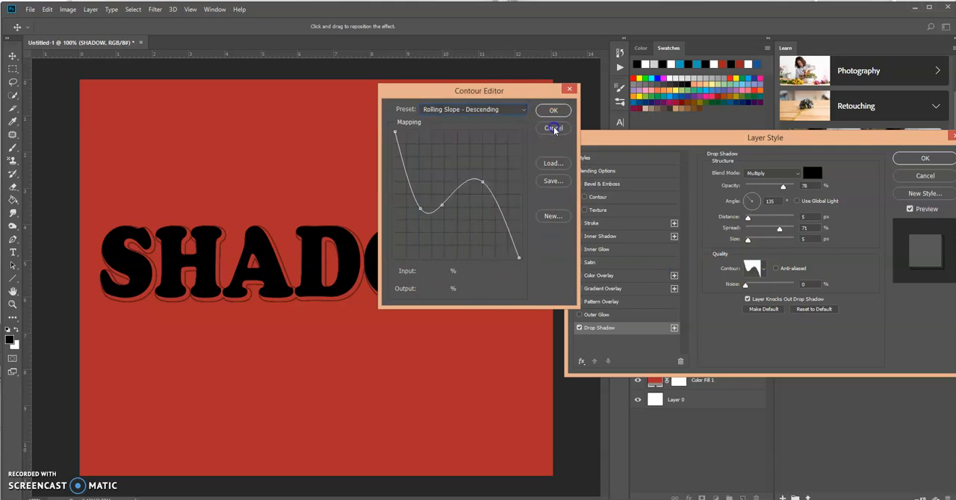
pyautogui.click(553, 127)
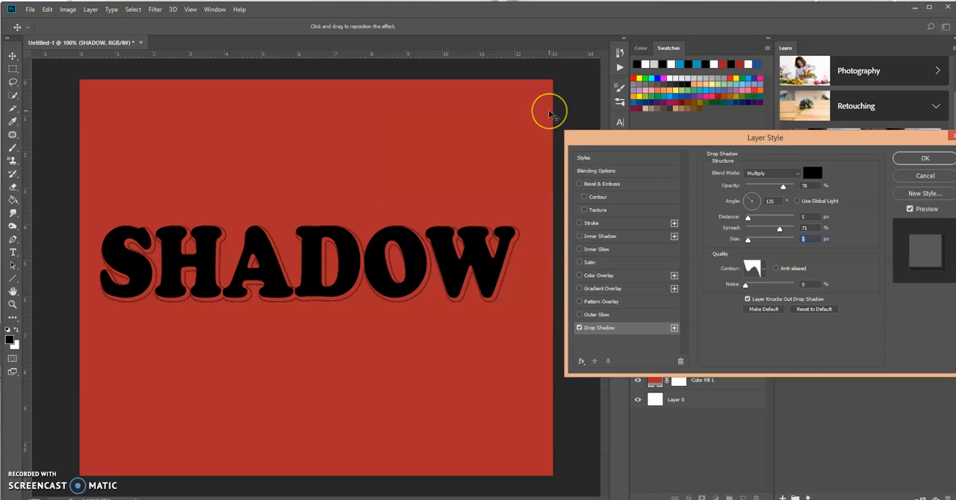
pyautogui.moveTo(550, 112)
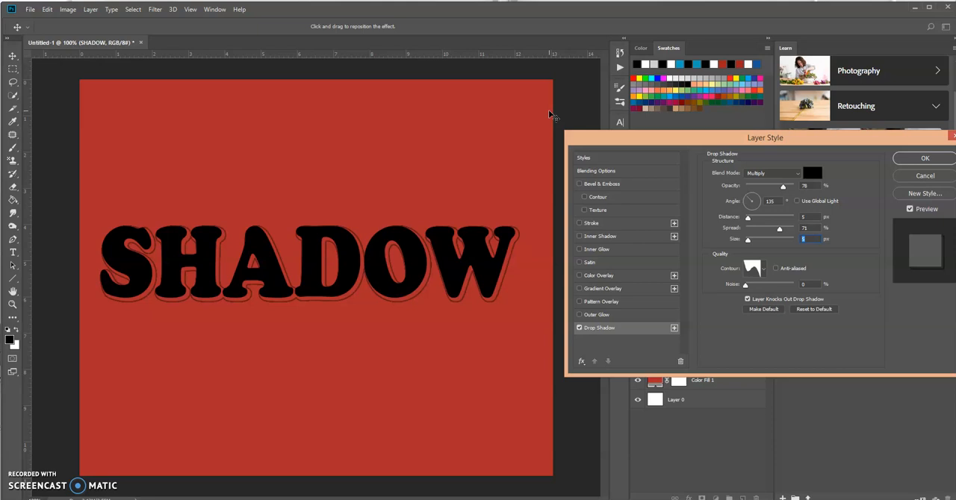
pyautogui.moveTo(527, 121)
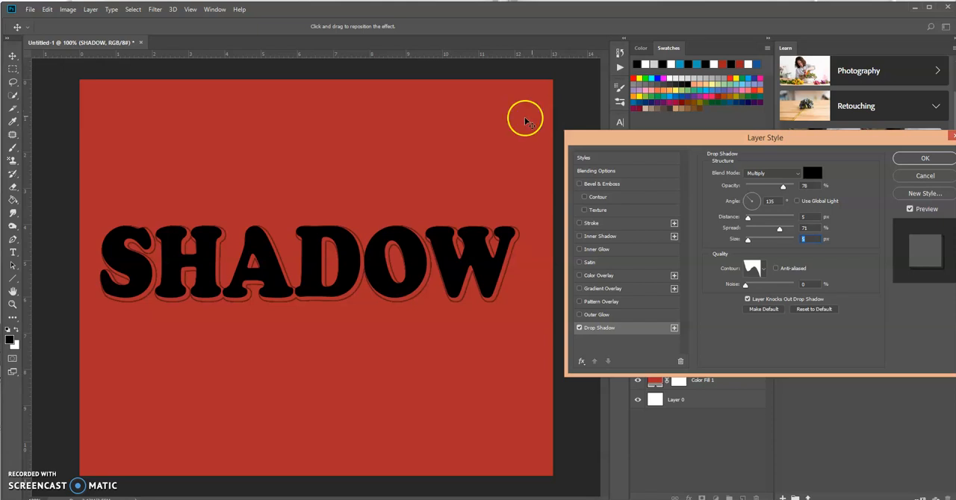